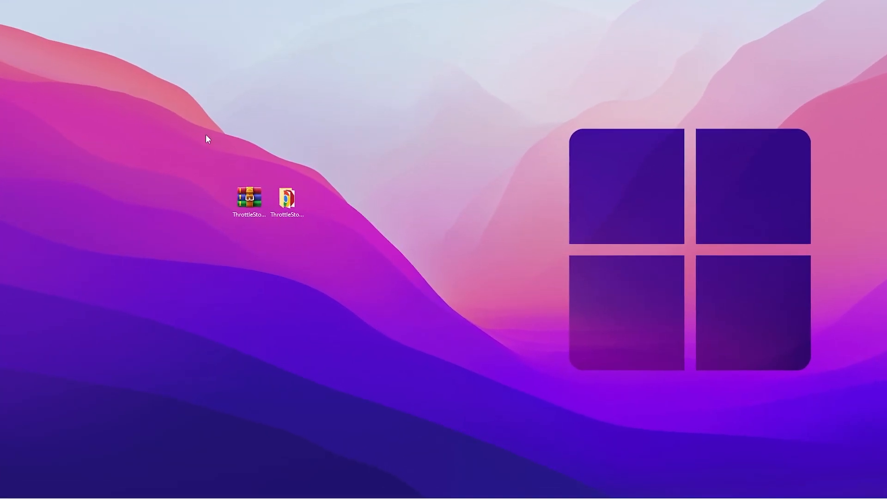
pyautogui.moveTo(233, 199)
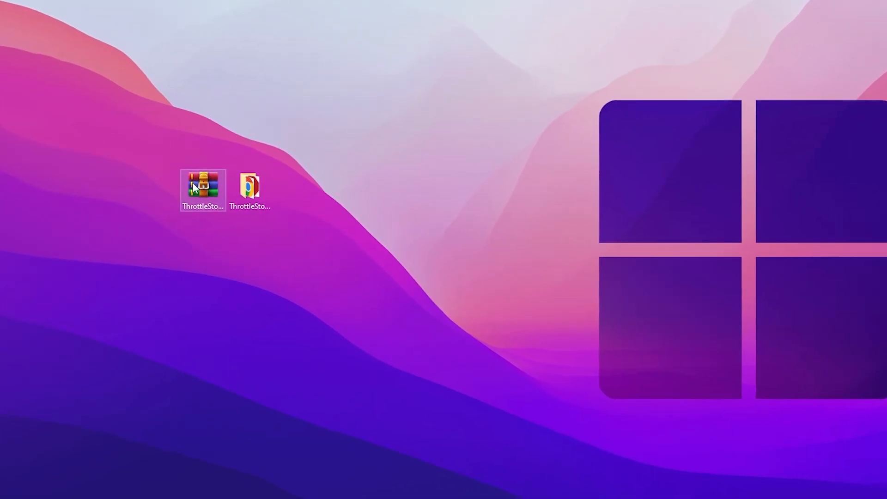
# Extract the desktop ThrottleStop .rar archive to "ThrottleStop_9.6\" via its context menu
pyautogui.rightClick(202, 189)
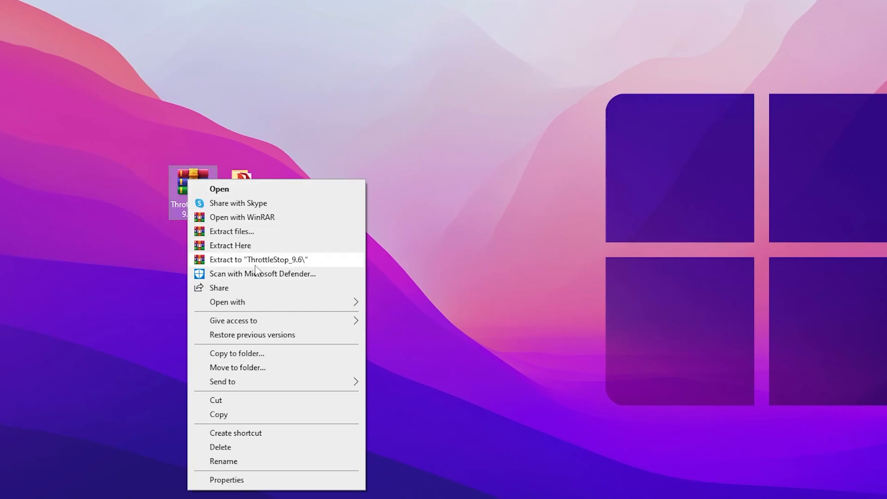
pyautogui.click(258, 260)
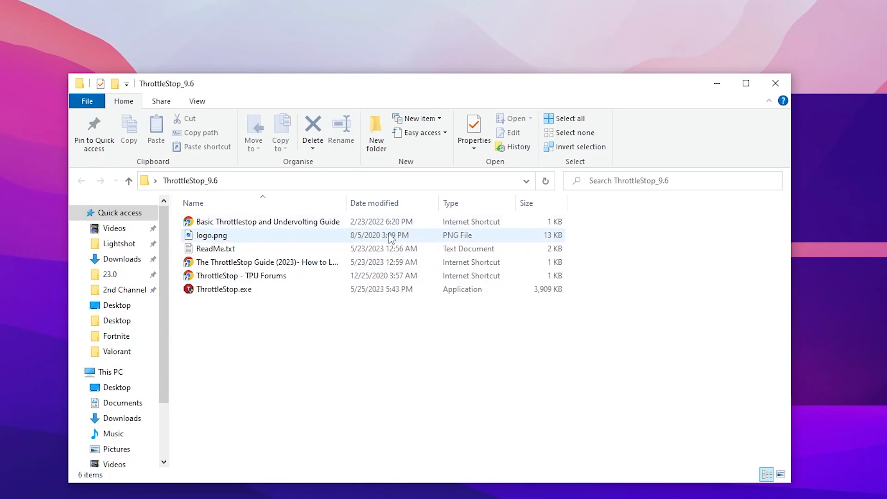
pyautogui.moveTo(224, 289)
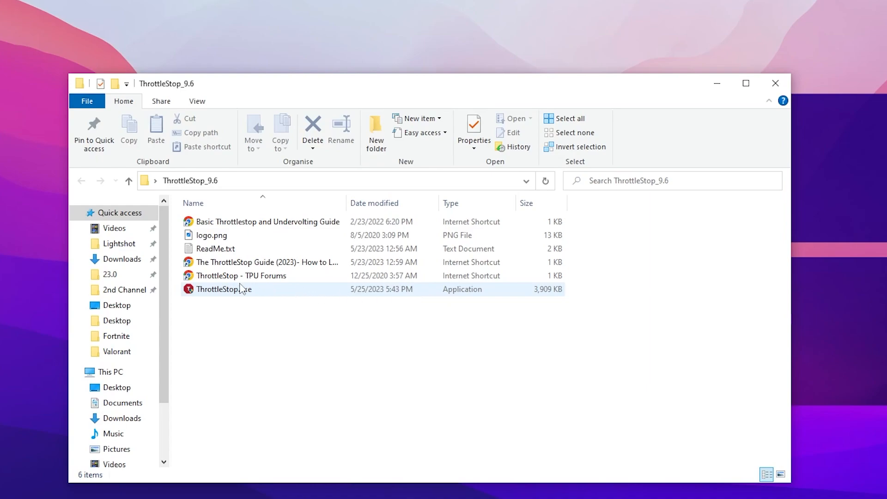
# Run ThrottleStop.exe from the ThrottleStop_9.6 folder
pyautogui.doubleClick(224, 289)
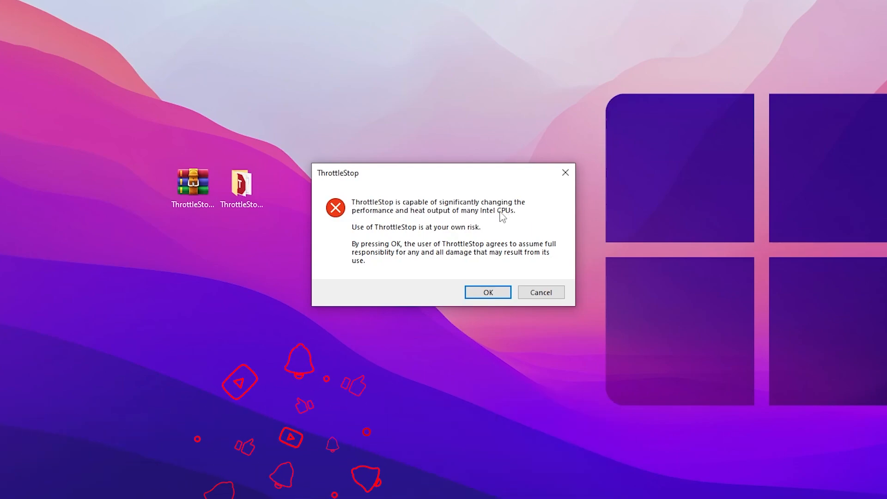
pyautogui.moveTo(474, 290)
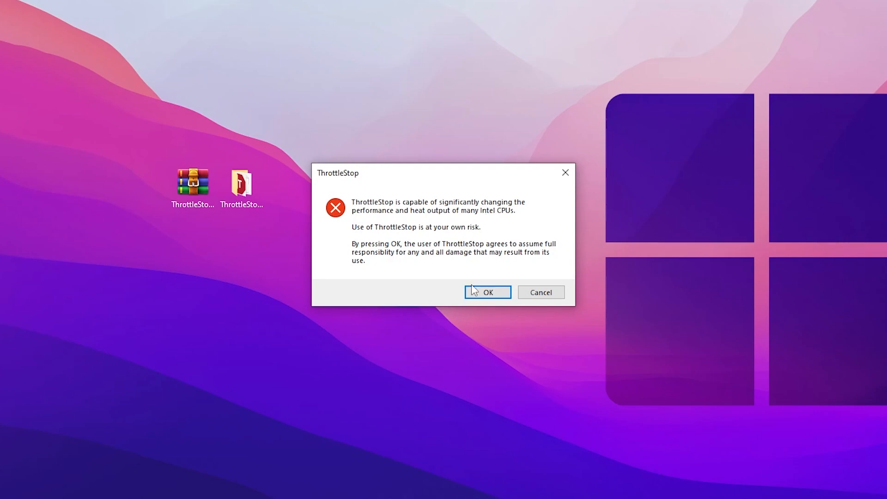
# Dismiss the ThrottleStop risk warning with OK
pyautogui.click(487, 292)
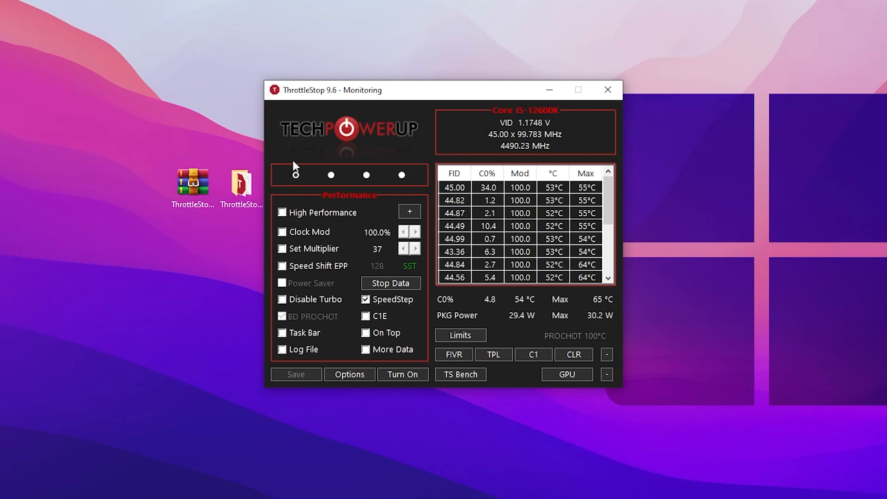
# Cycle to the Game profile, enable High Performance, and bring up FIVR voltage controls
pyautogui.click(330, 175)
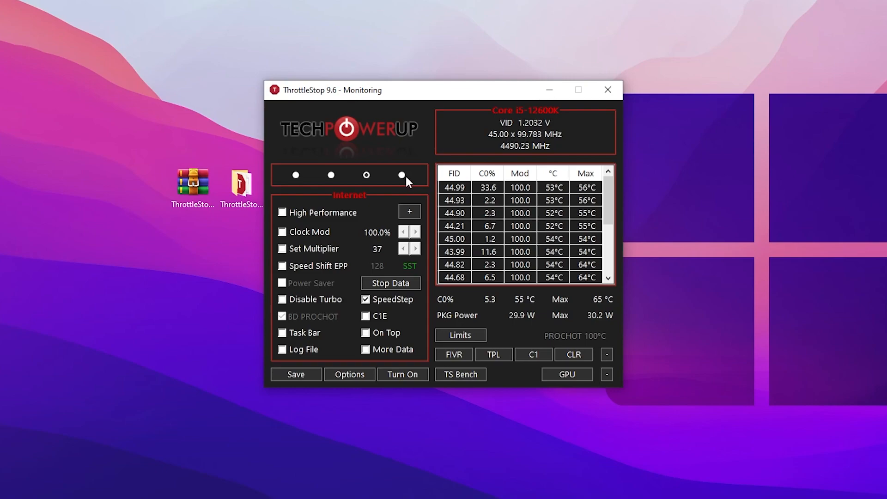
pyautogui.click(331, 174)
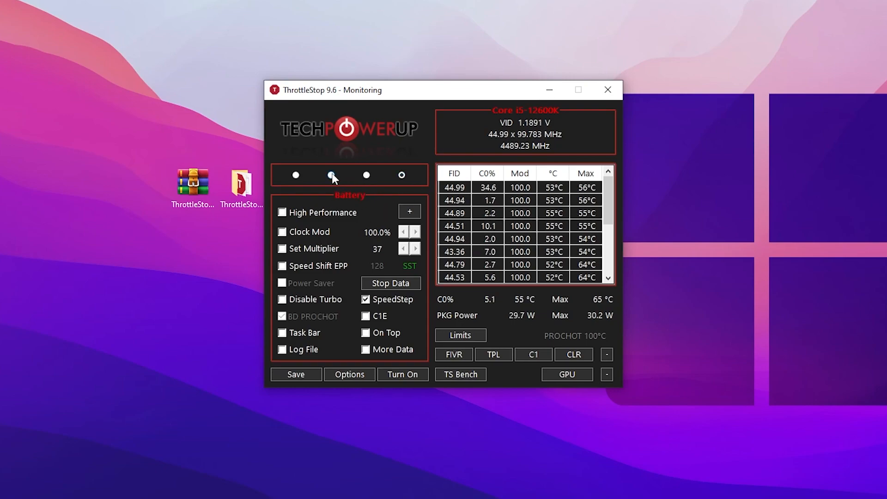
pyautogui.click(331, 175)
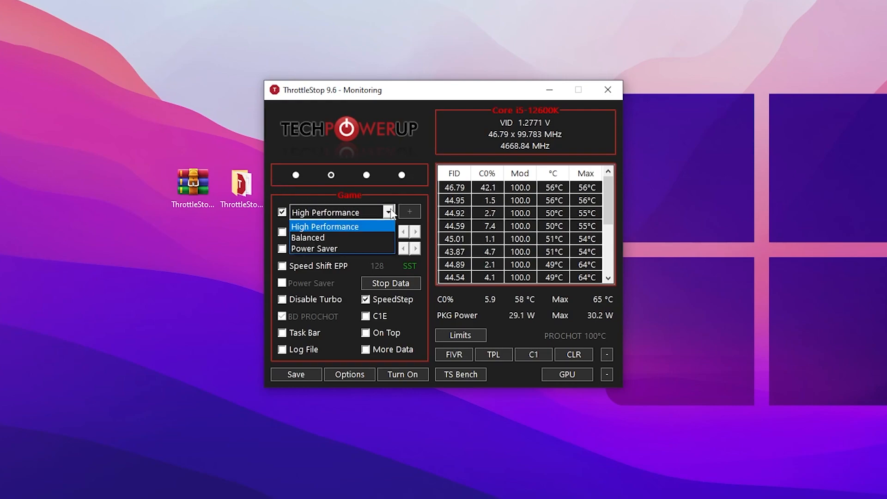
pyautogui.click(325, 226)
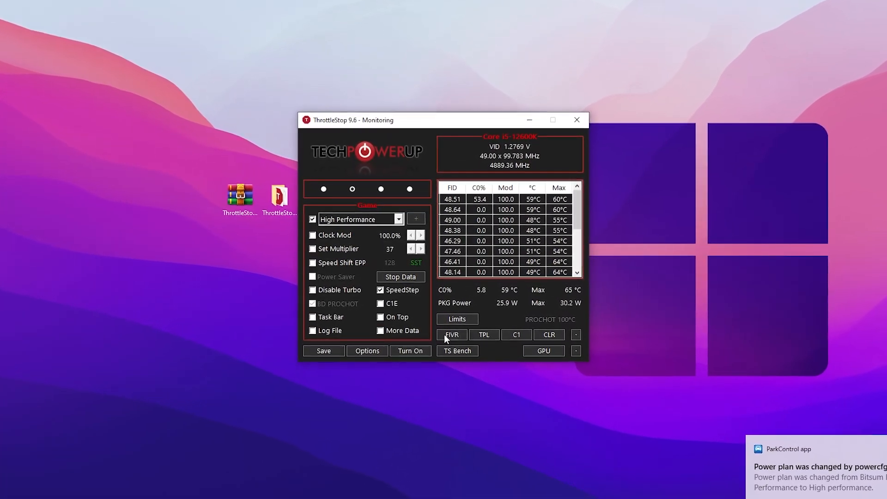
pyautogui.click(452, 334)
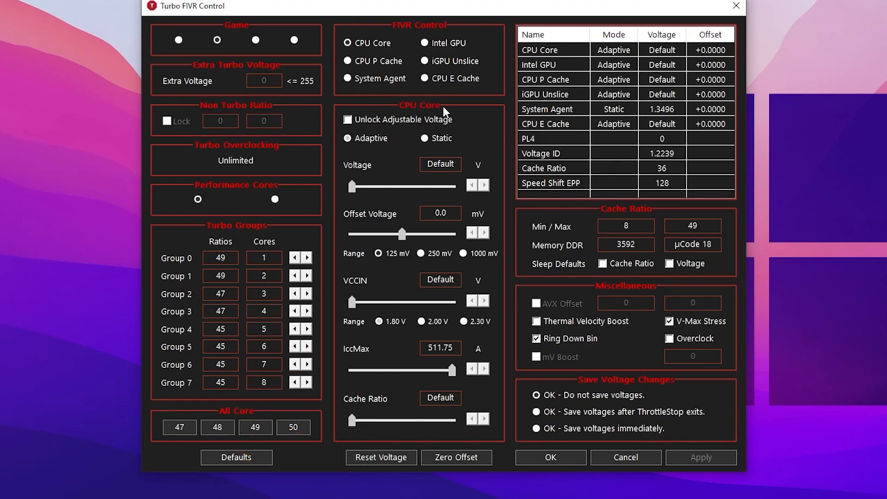
# Unlock adjustable CPU core voltage with a 250 mV offset range and confirm
pyautogui.click(347, 120)
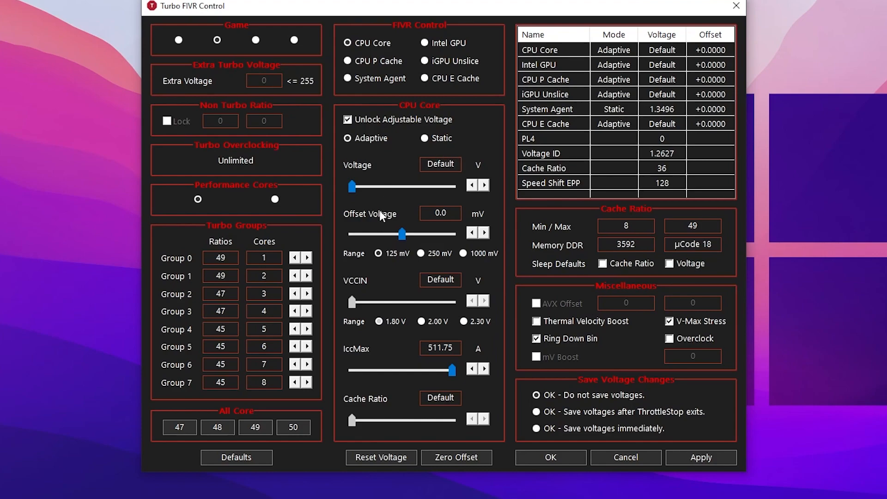
pyautogui.moveTo(380, 225)
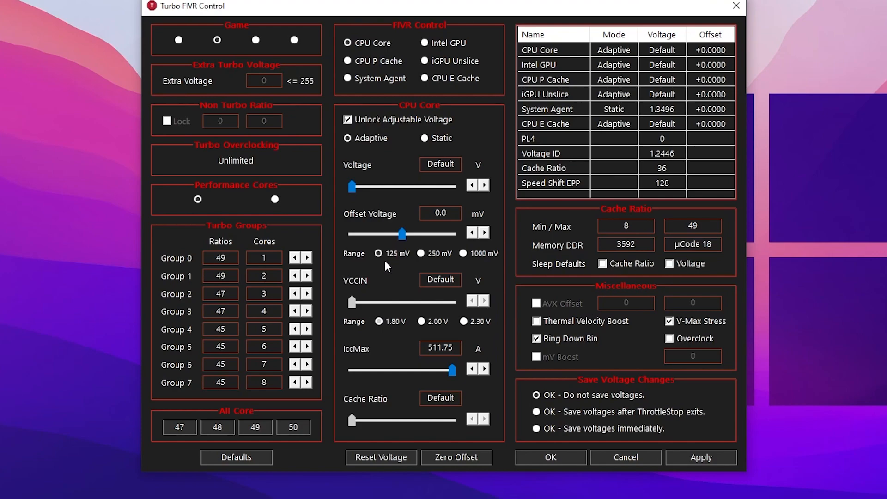
pyautogui.click(421, 253)
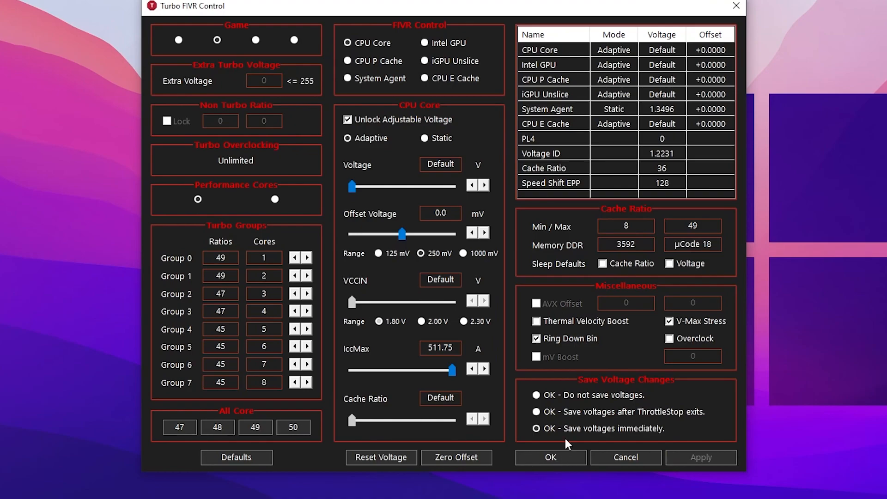
pyautogui.click(550, 457)
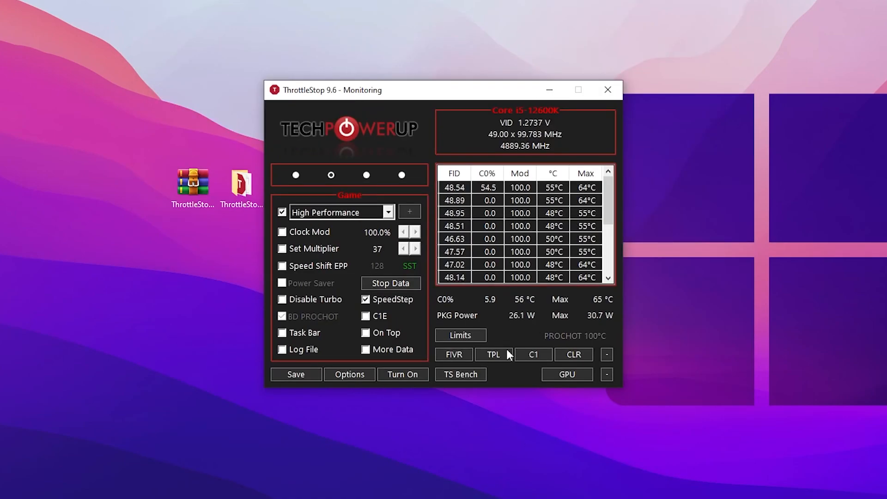
# Enable Turbo Power Limits controls, keeping PL1 at 135 clamped and PL2 at 180
pyautogui.click(493, 354)
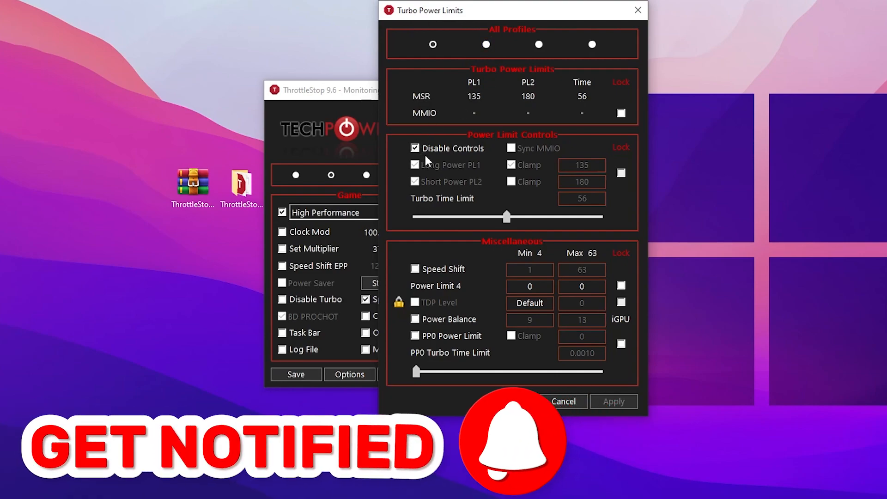
pyautogui.click(415, 147)
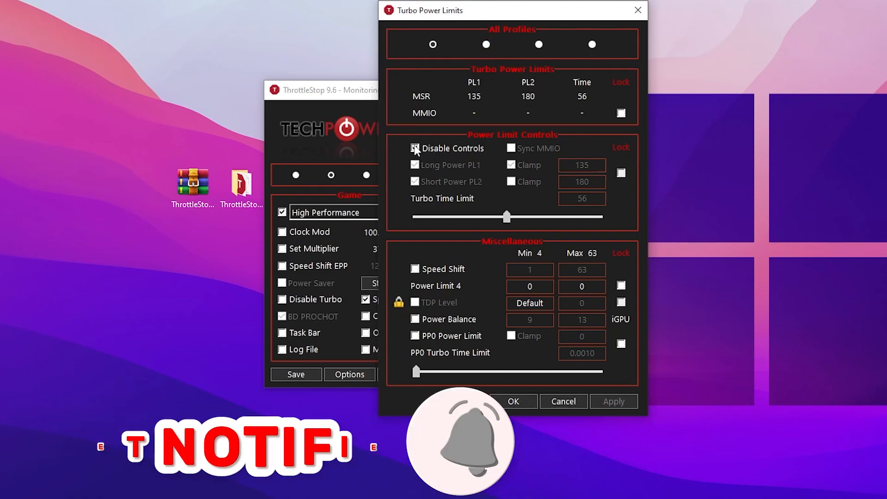
pyautogui.click(416, 148)
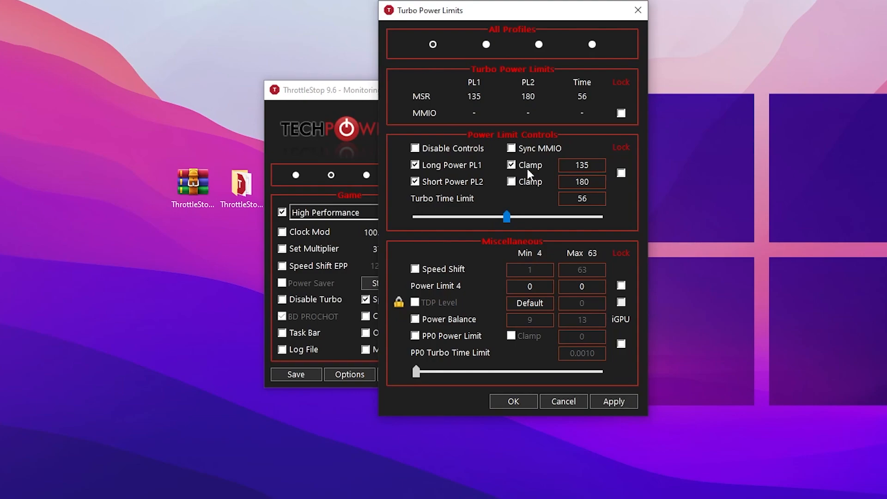
pyautogui.moveTo(474, 177)
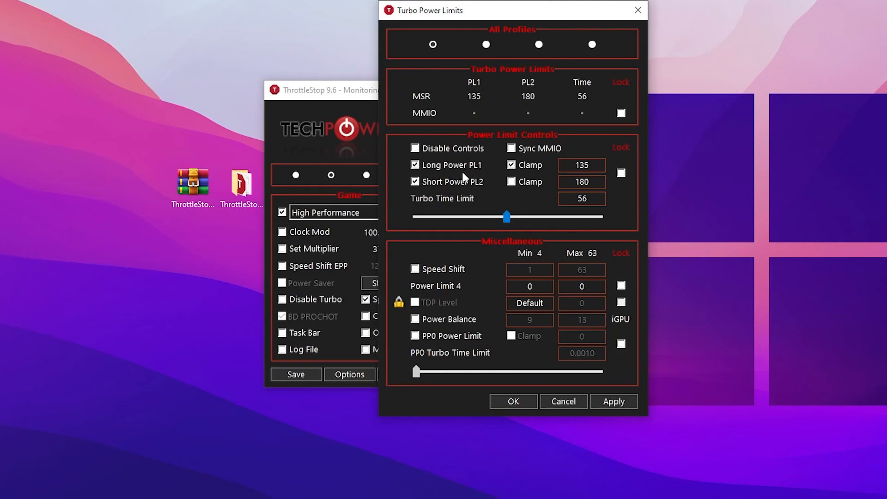
pyautogui.moveTo(488, 193)
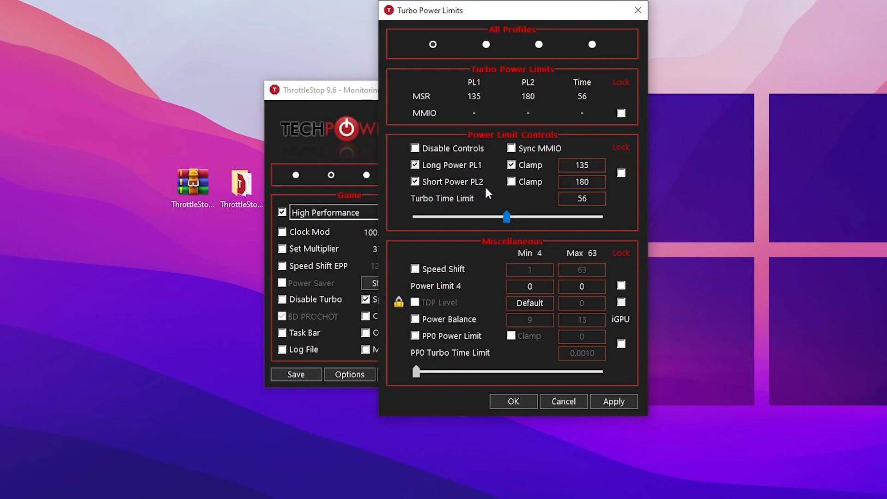
pyautogui.moveTo(549, 194)
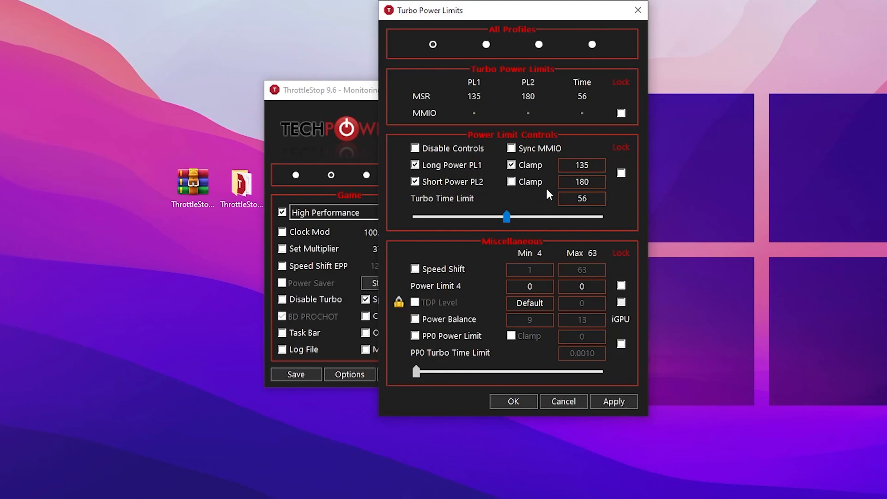
pyautogui.moveTo(466, 211)
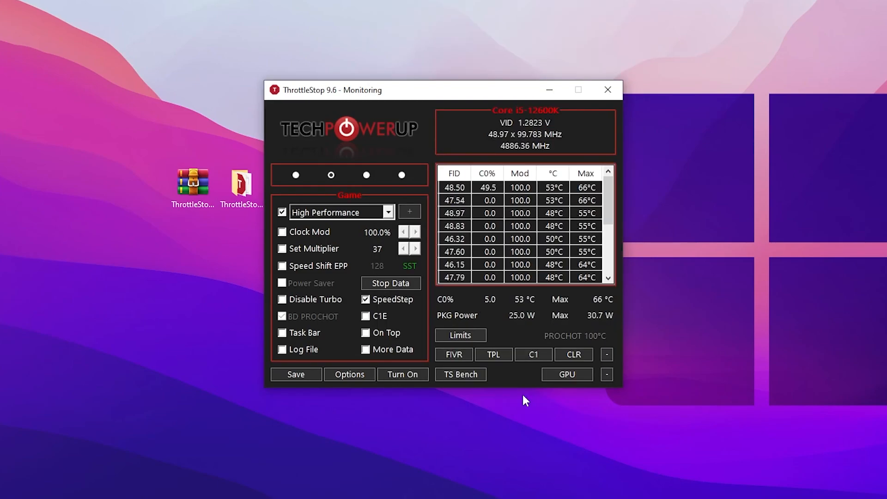
pyautogui.moveTo(321, 383)
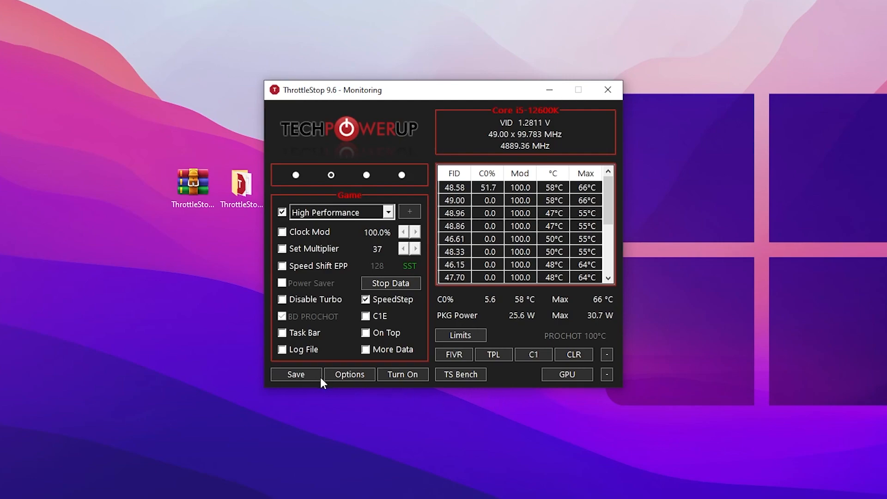
# Save the Game profile settings and minimize ThrottleStop to the tray
pyautogui.click(402, 374)
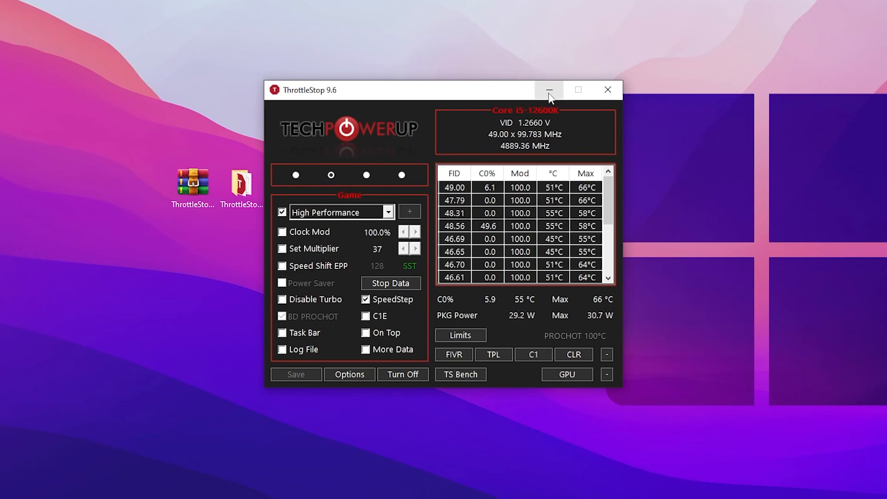
pyautogui.click(547, 89)
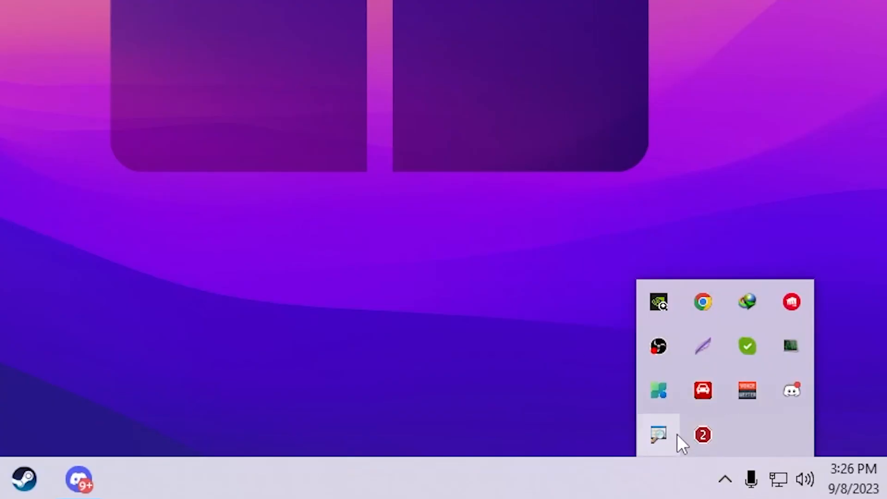
pyautogui.moveTo(24, 205)
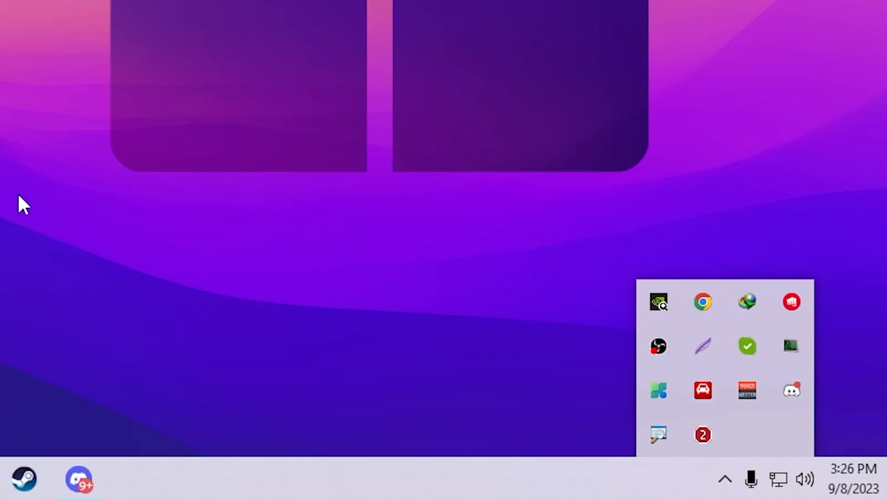